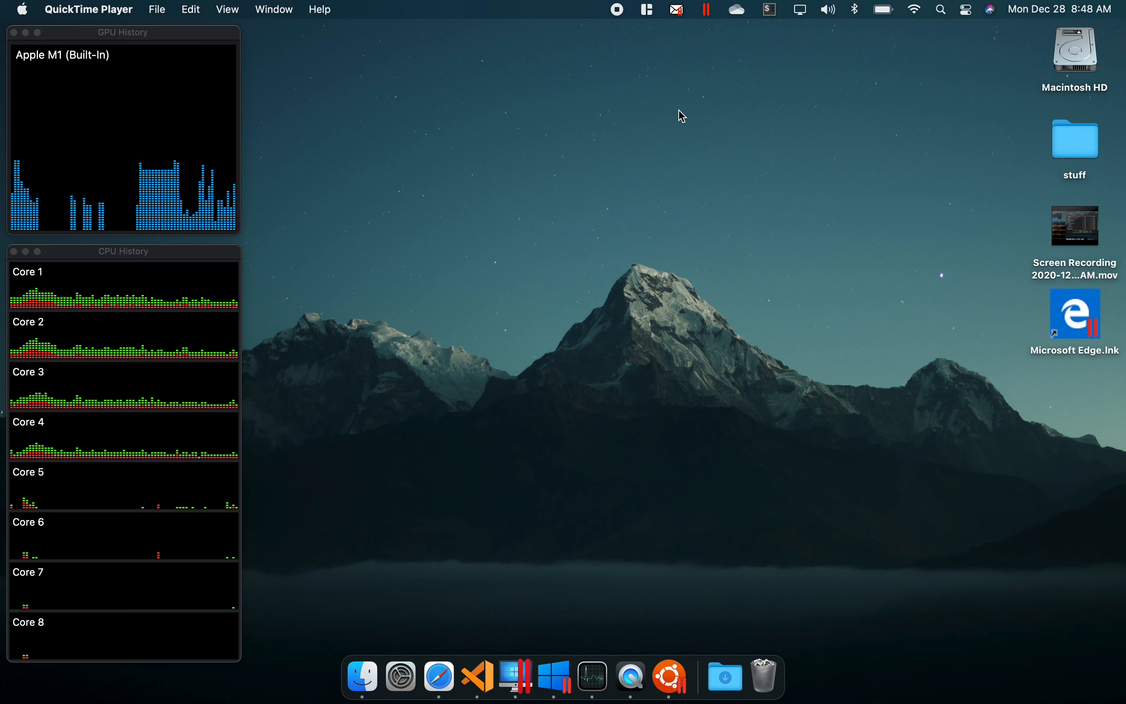
pyautogui.moveTo(704, 127)
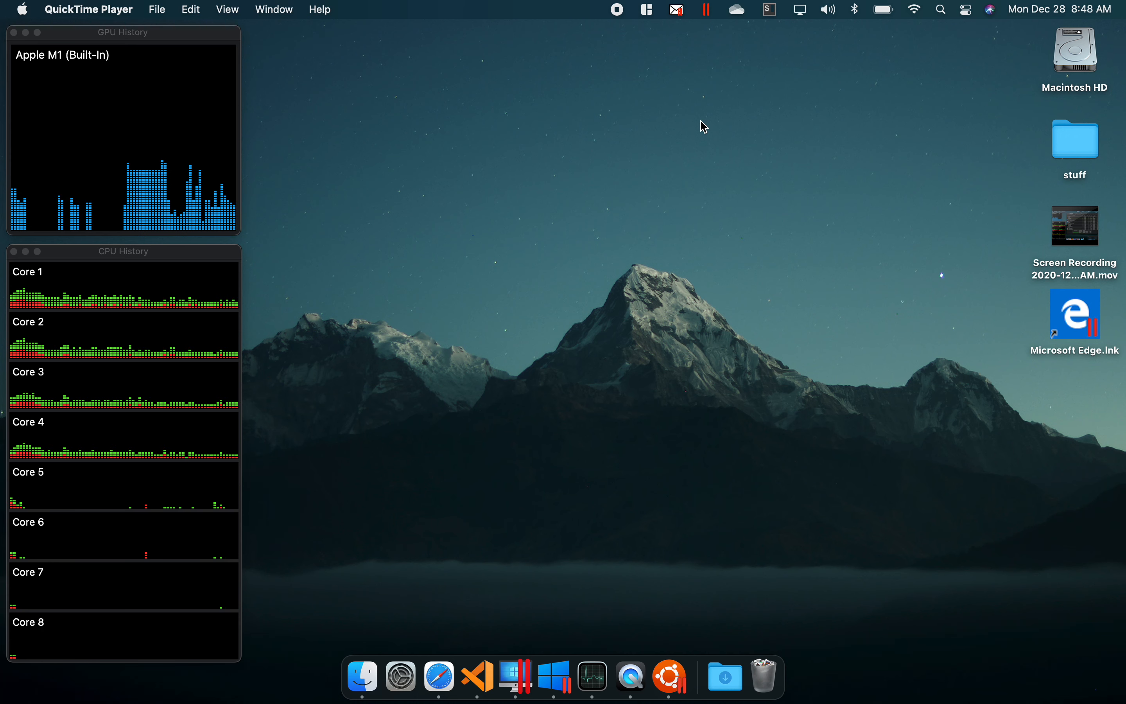
pyautogui.moveTo(671, 163)
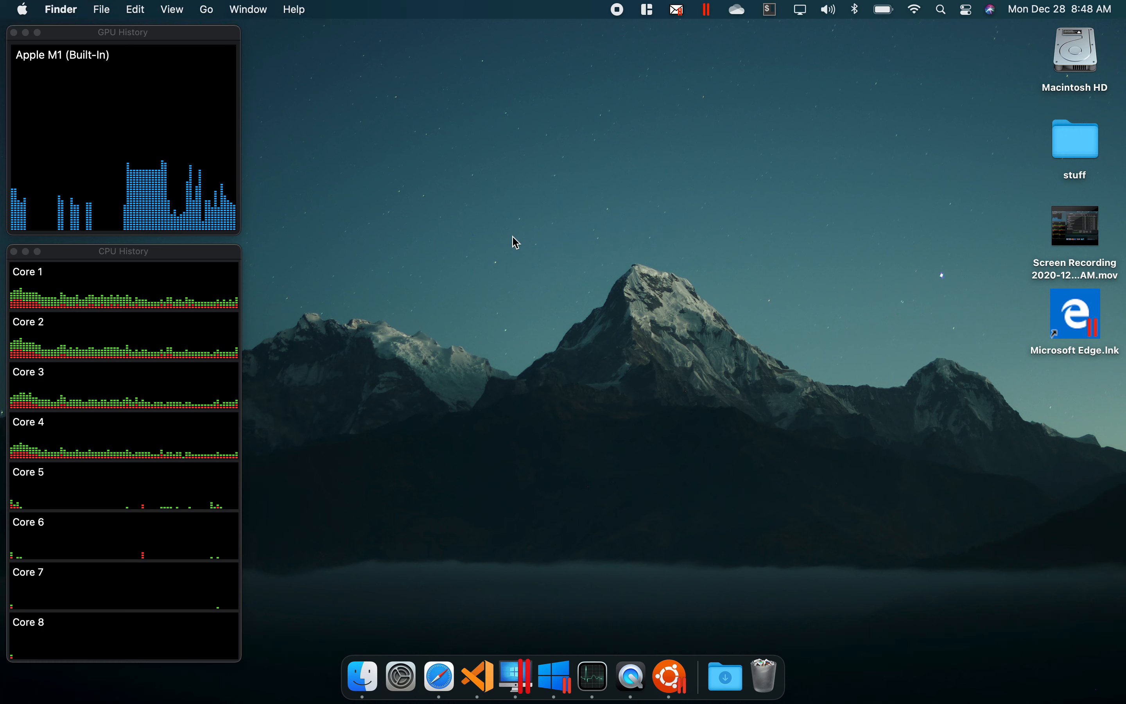
pyautogui.moveTo(471, 461)
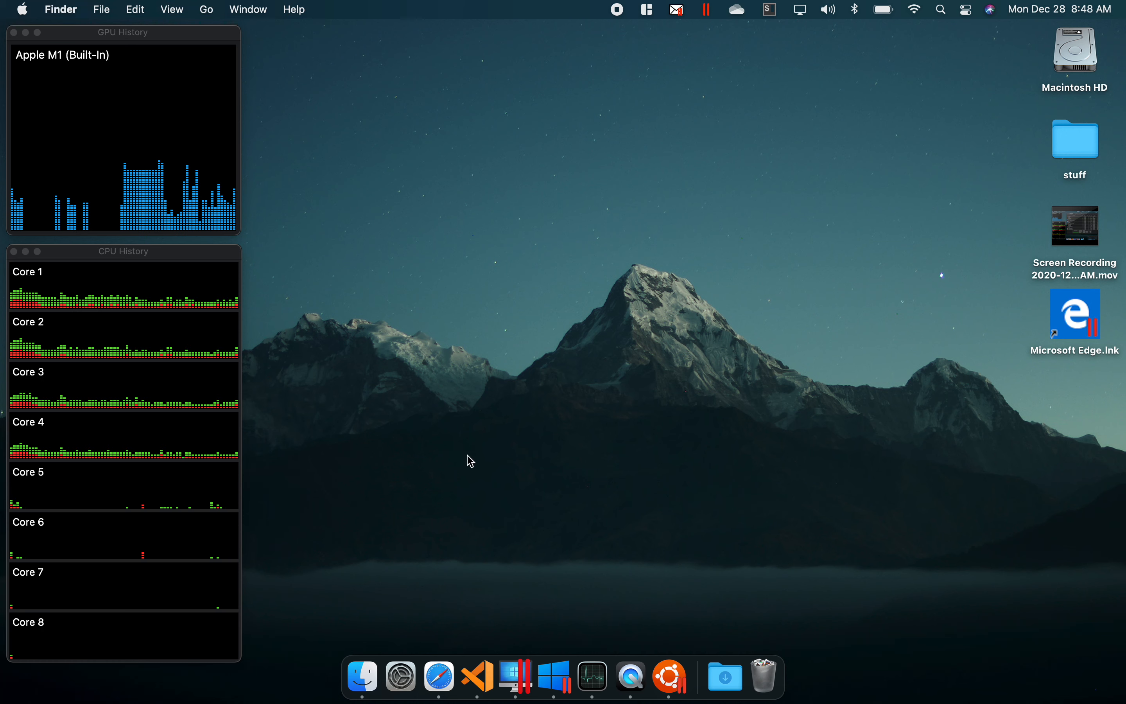
pyautogui.moveTo(553, 676)
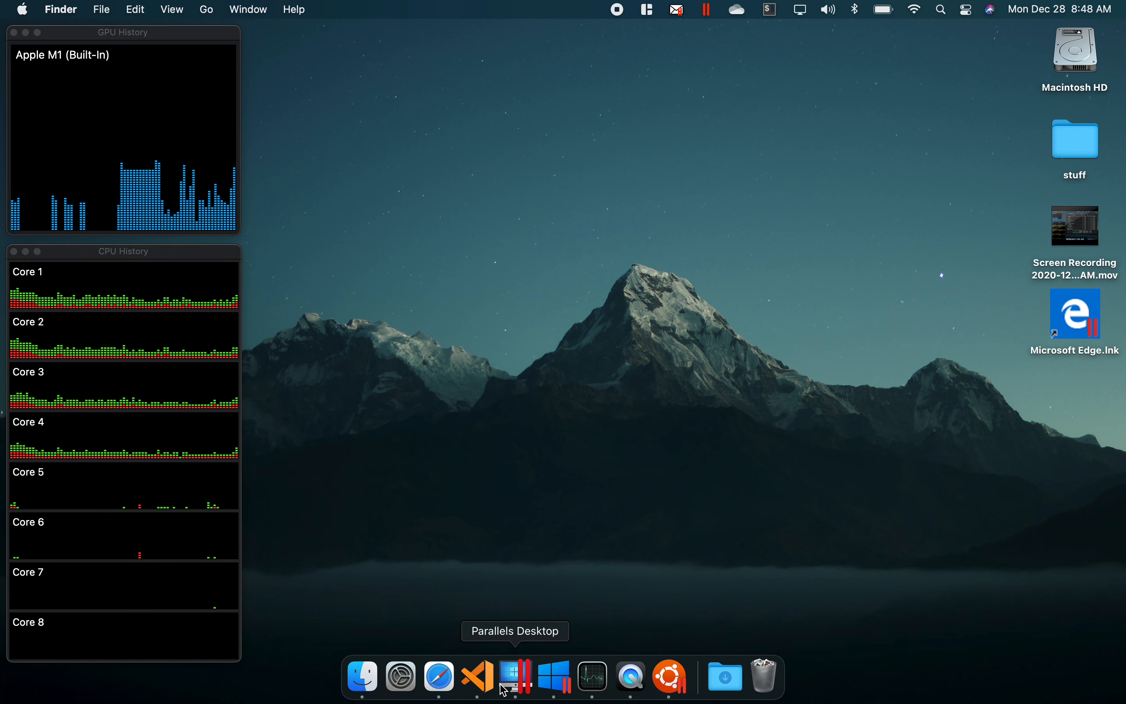
pyautogui.moveTo(591, 675)
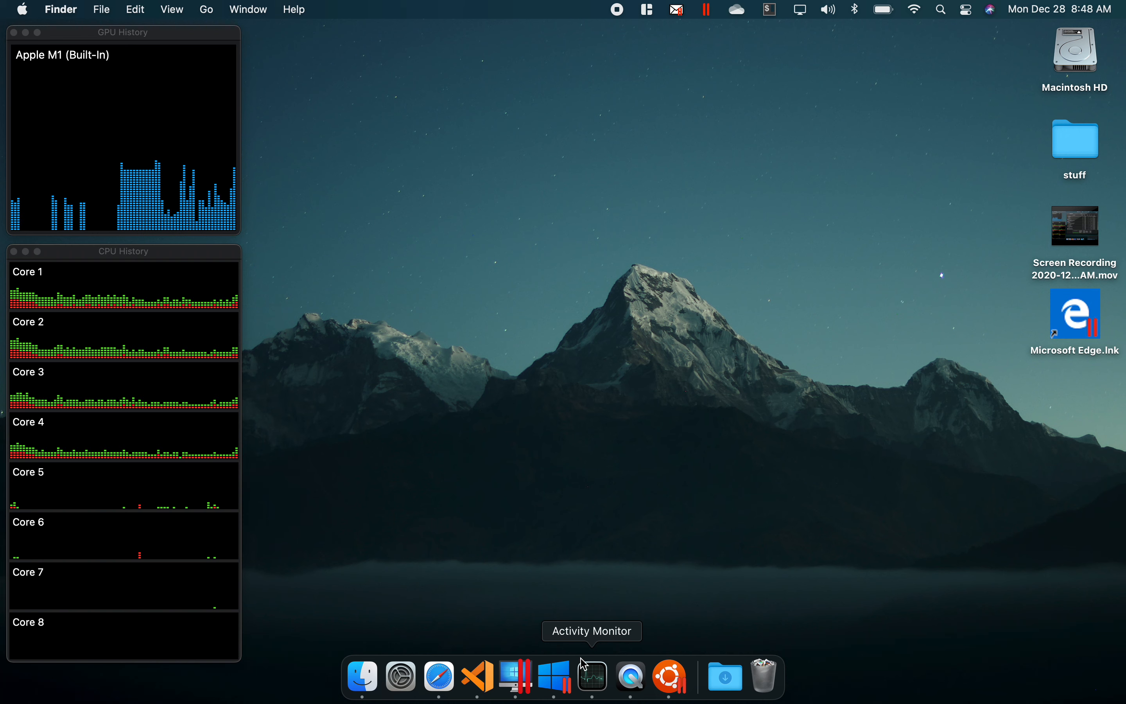
pyautogui.moveTo(571, 590)
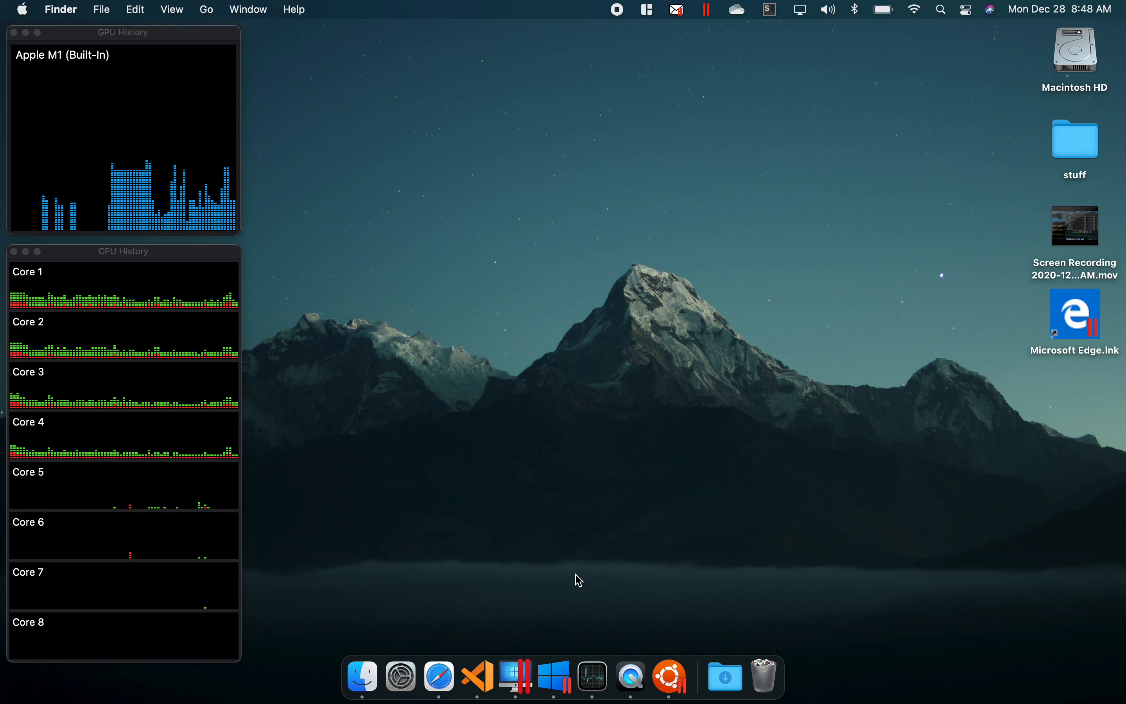
# - Review both virtual machines in the Parallels Control Center, then return to the Mac desktop
pyautogui.rightClick(513, 675)
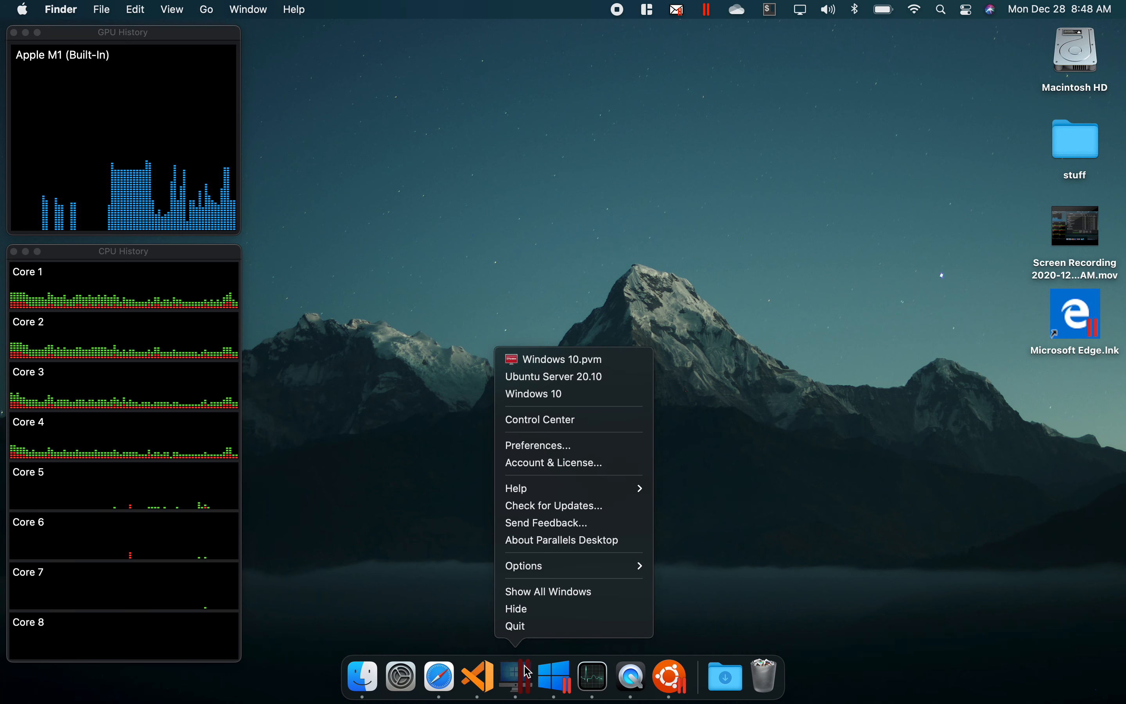
pyautogui.click(540, 419)
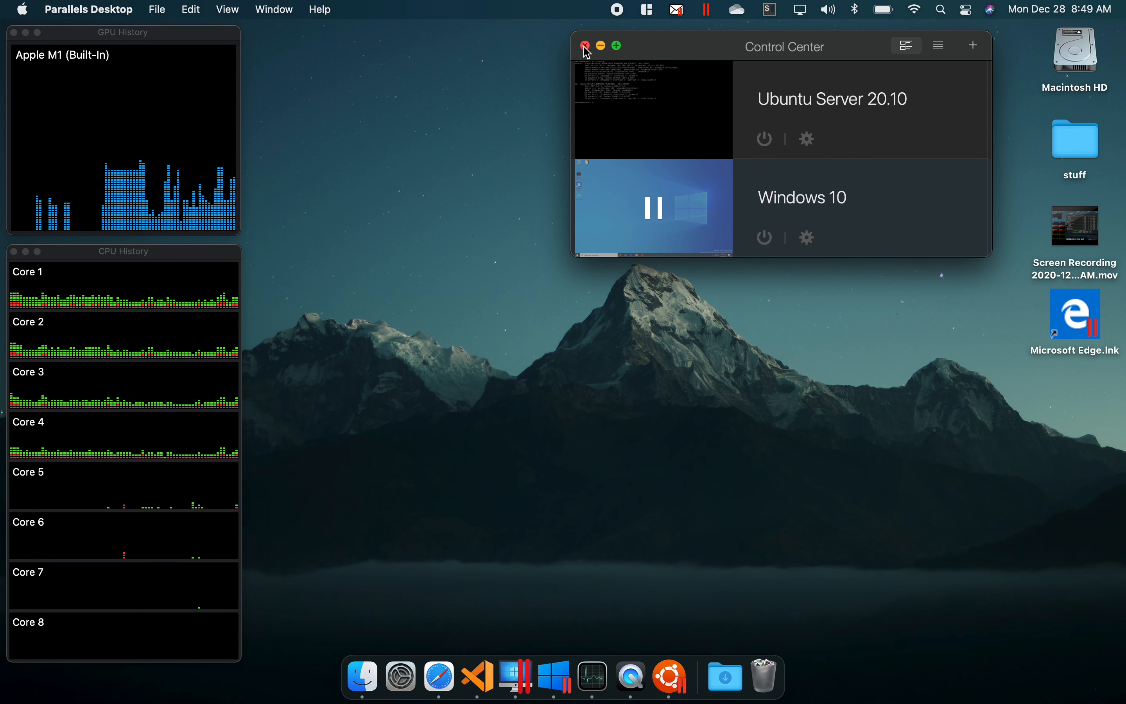
pyautogui.click(585, 46)
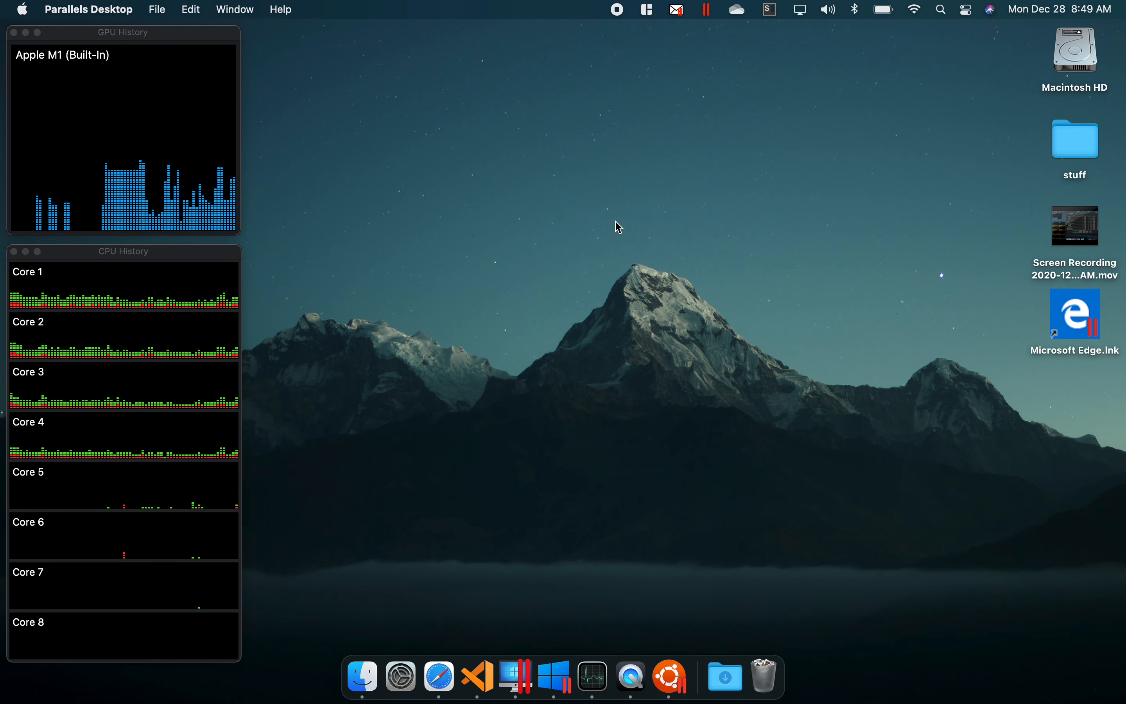
pyautogui.click(535, 588)
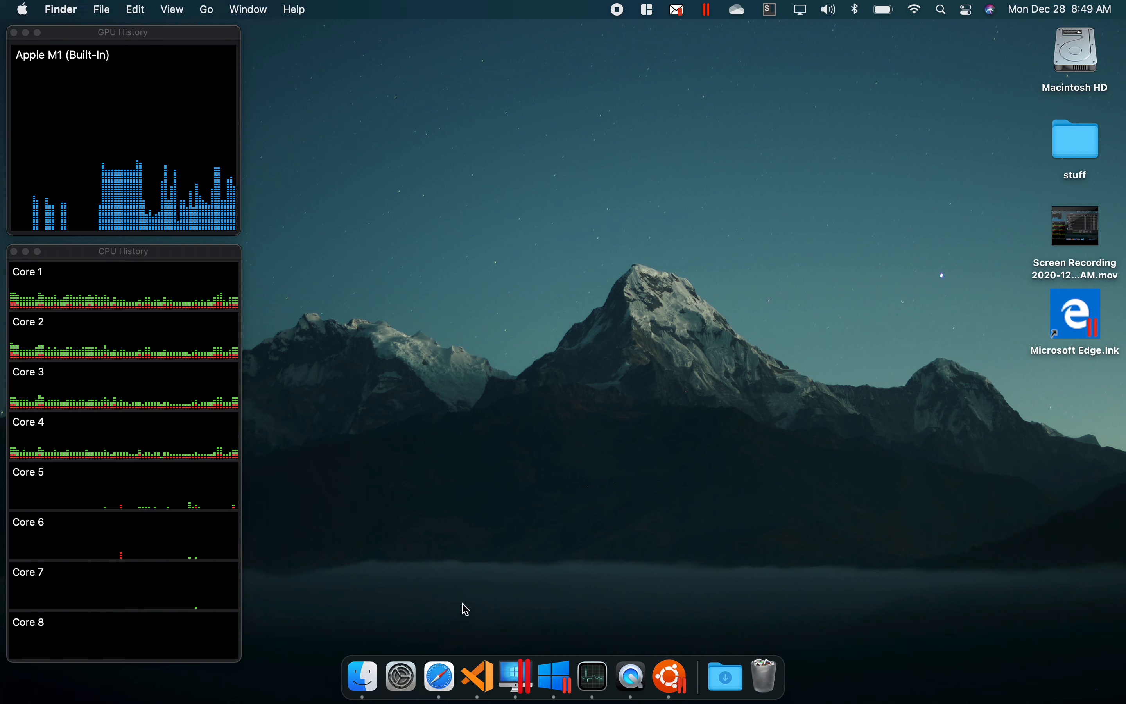
# - Bring up the Windows Insider Preview ARM64 page with the Build 20231 download in Safari
pyautogui.click(438, 675)
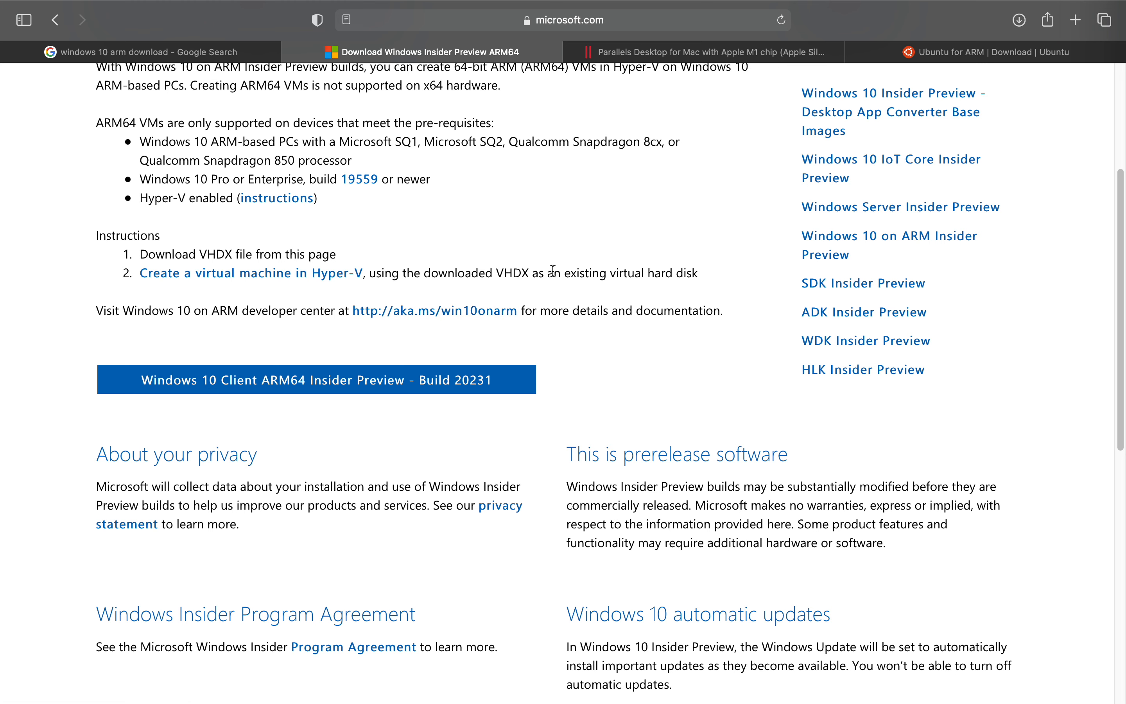
pyautogui.moveTo(497, 277)
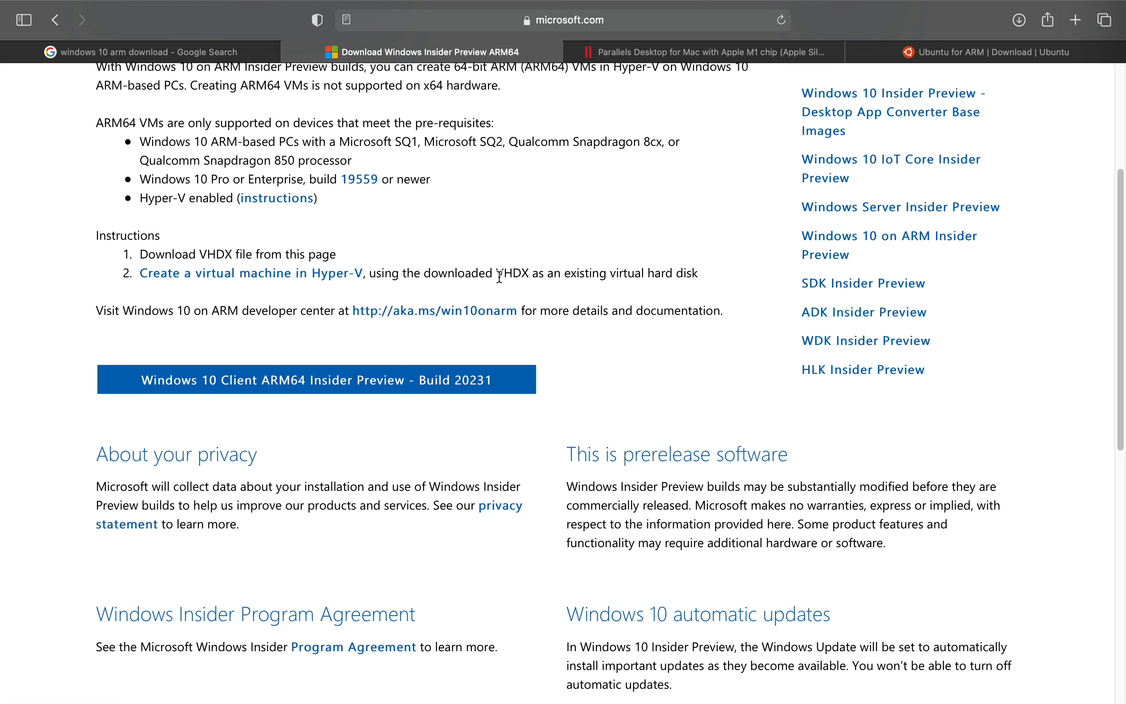
pyautogui.doubleClick(511, 274)
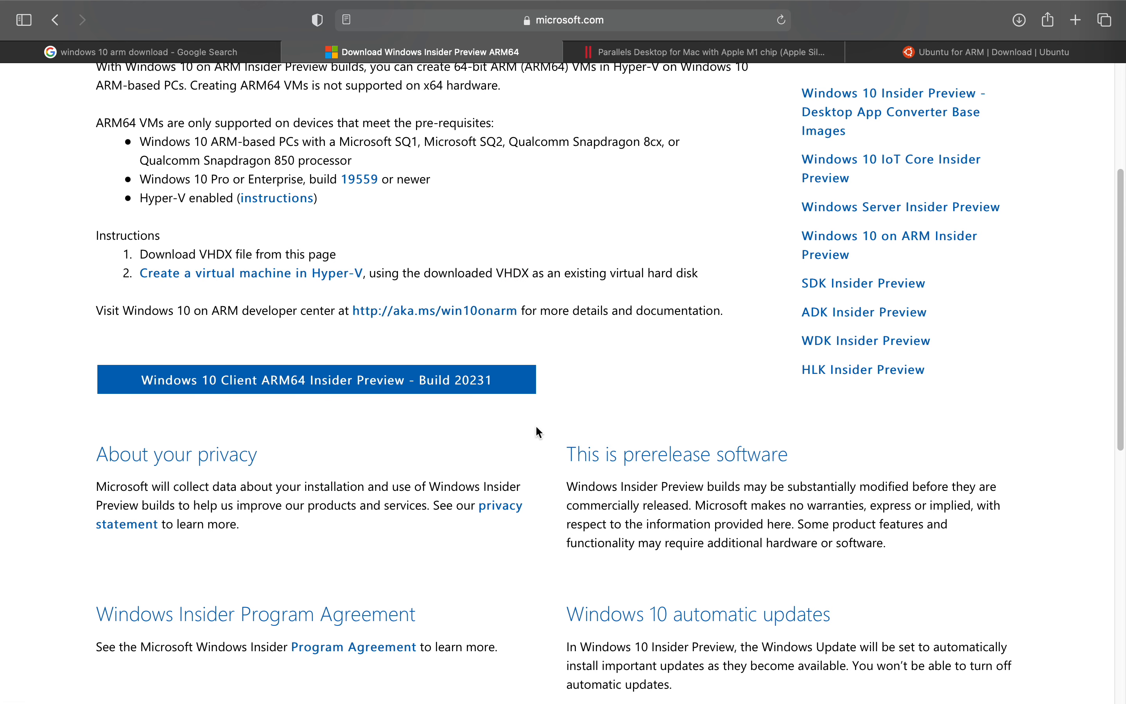
pyautogui.moveTo(630, 444)
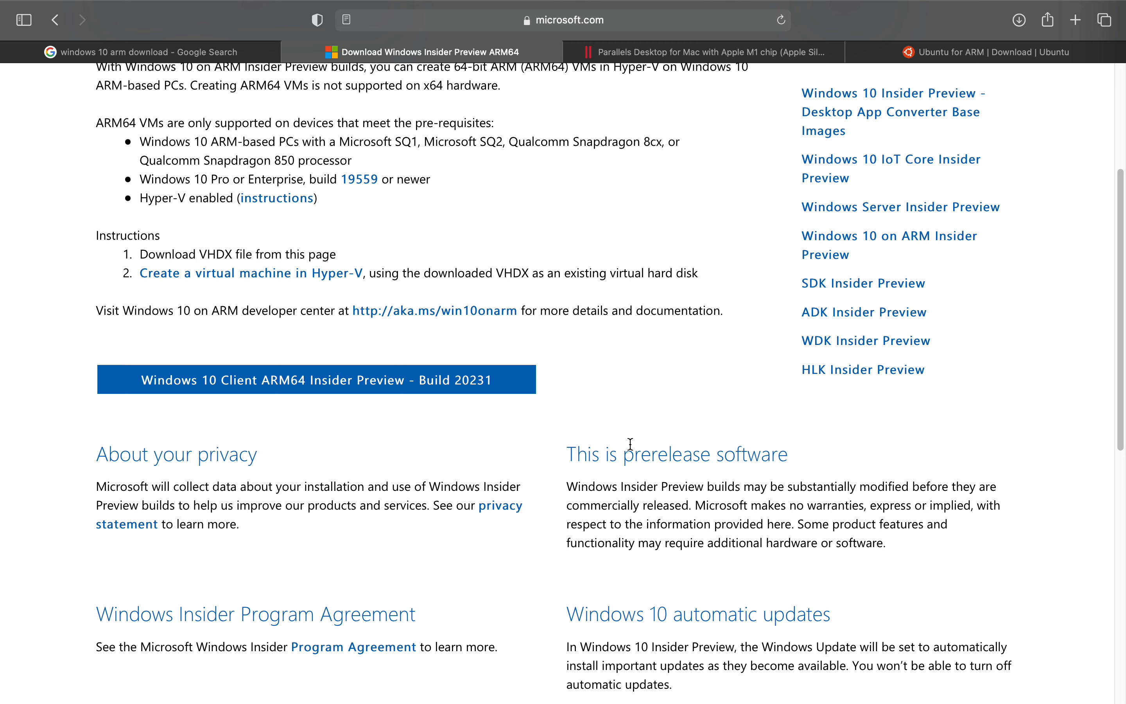
pyautogui.moveTo(575, 385)
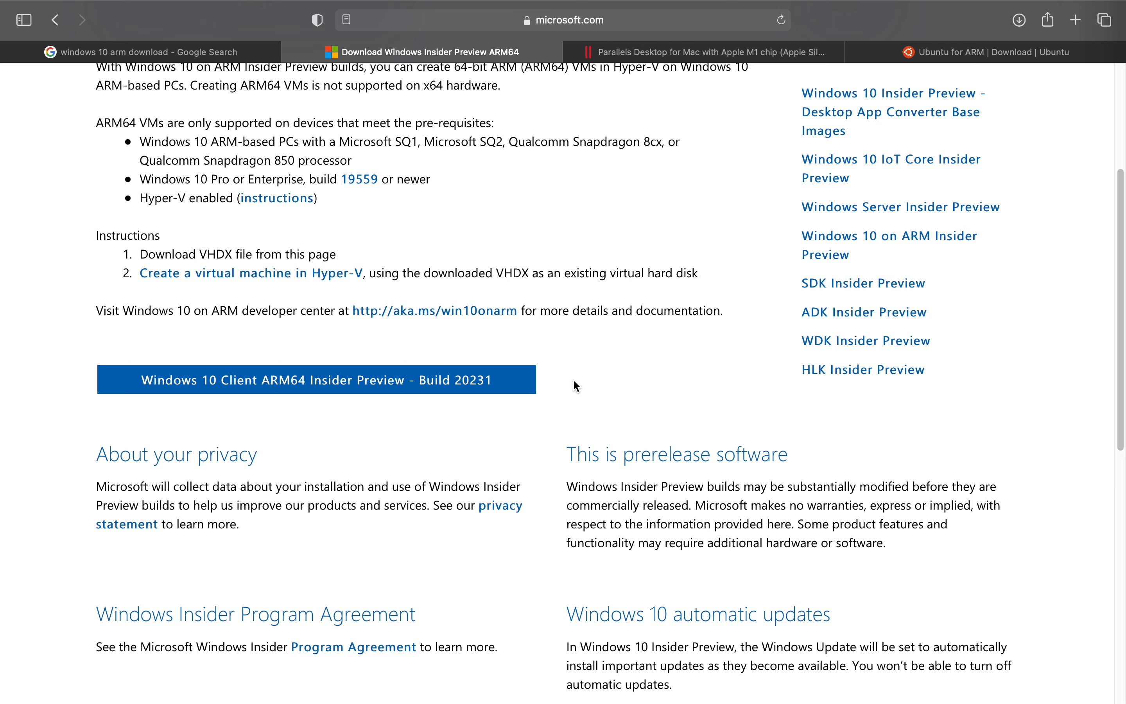
pyautogui.moveTo(639, 367)
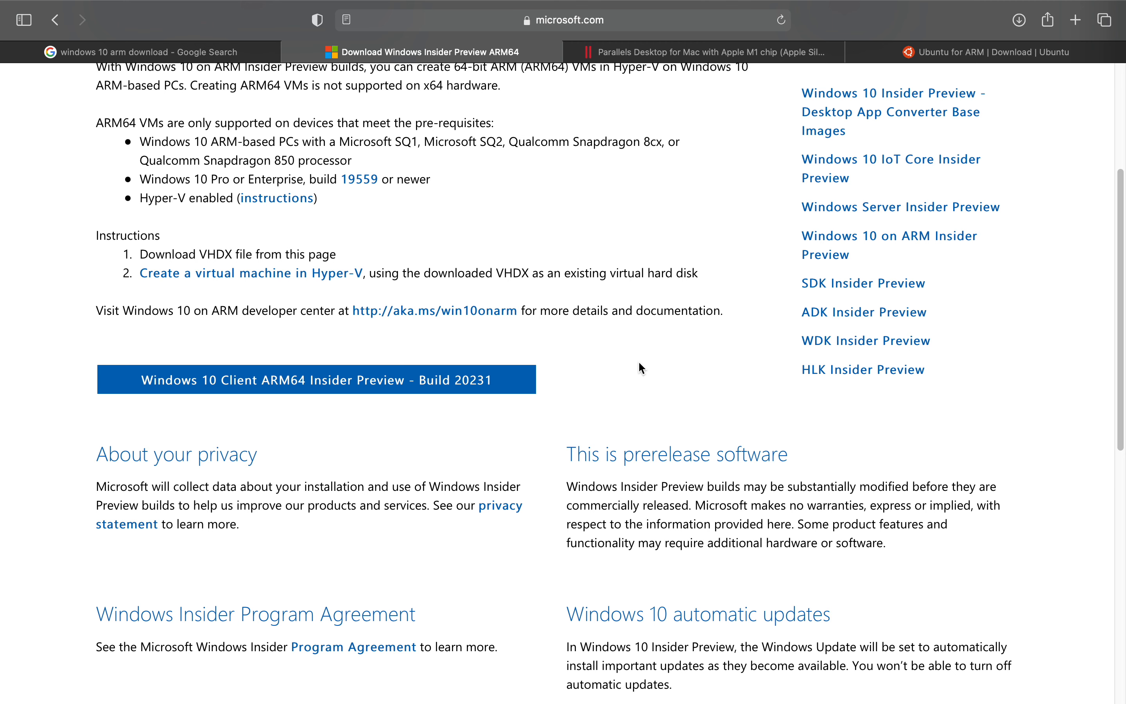
pyautogui.moveTo(656, 386)
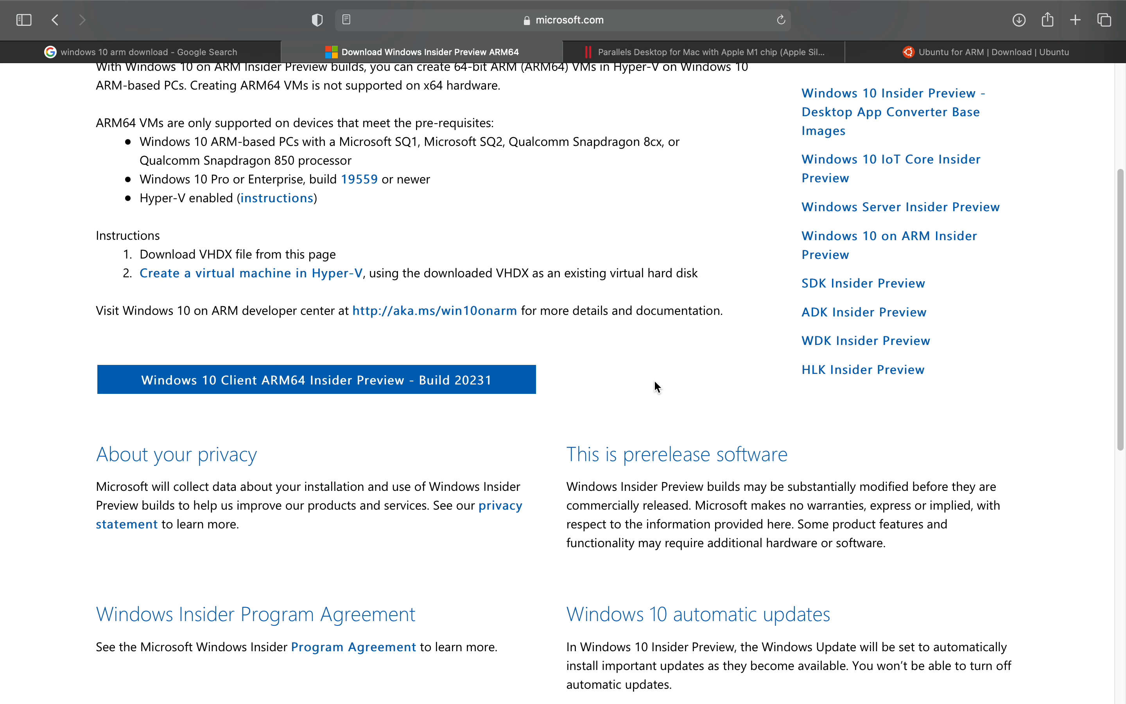
pyautogui.moveTo(641, 381)
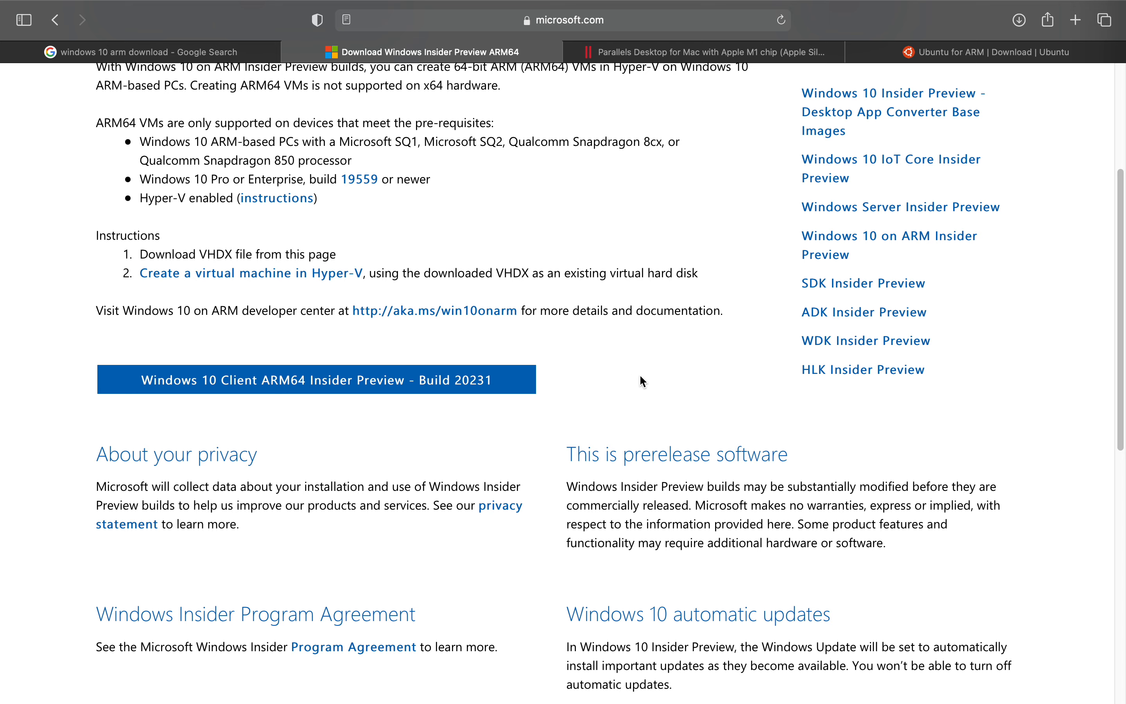
pyautogui.moveTo(673, 400)
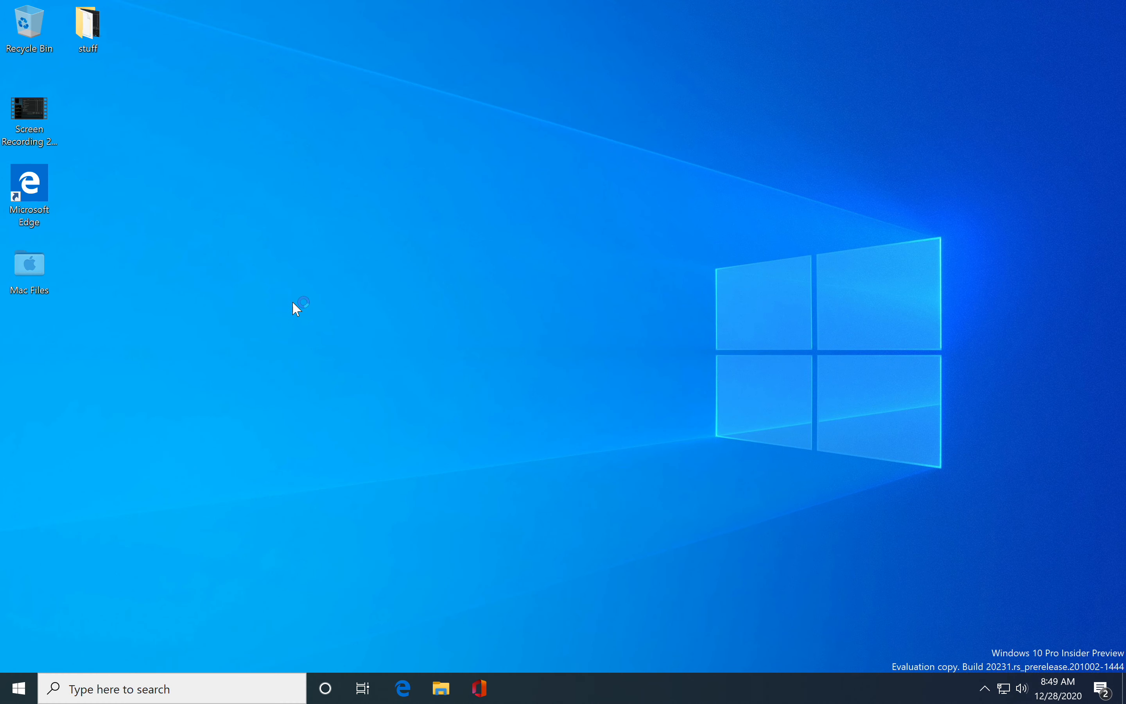
pyautogui.moveTo(365, 329)
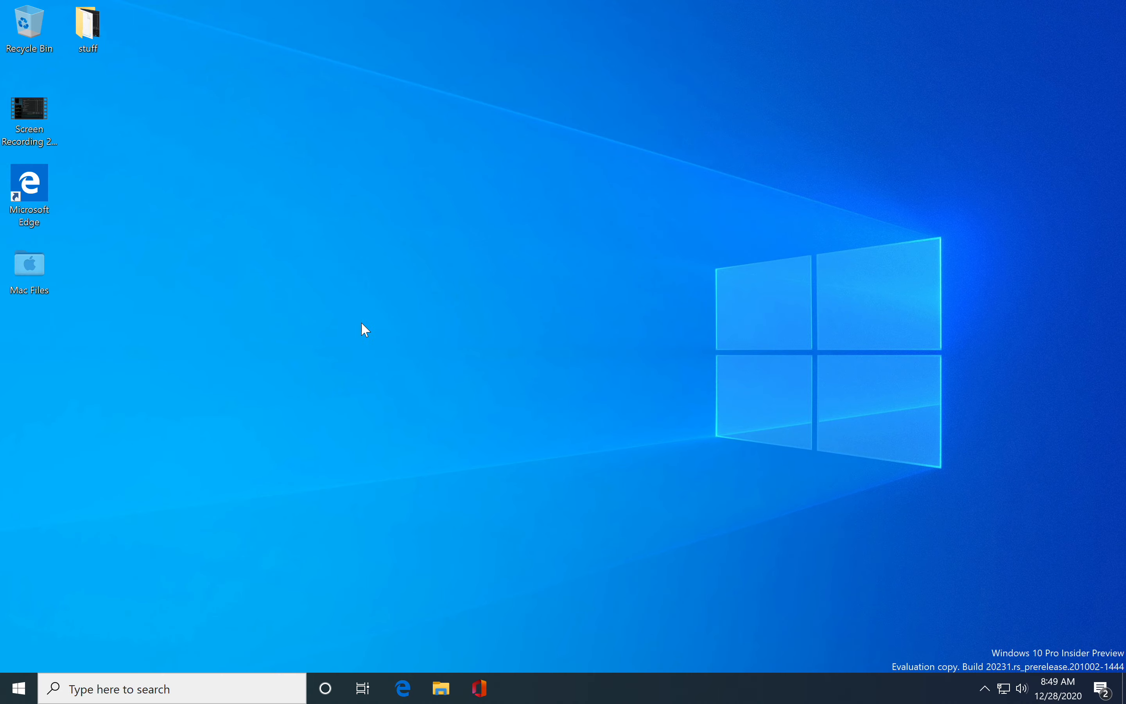
pyautogui.moveTo(440, 688)
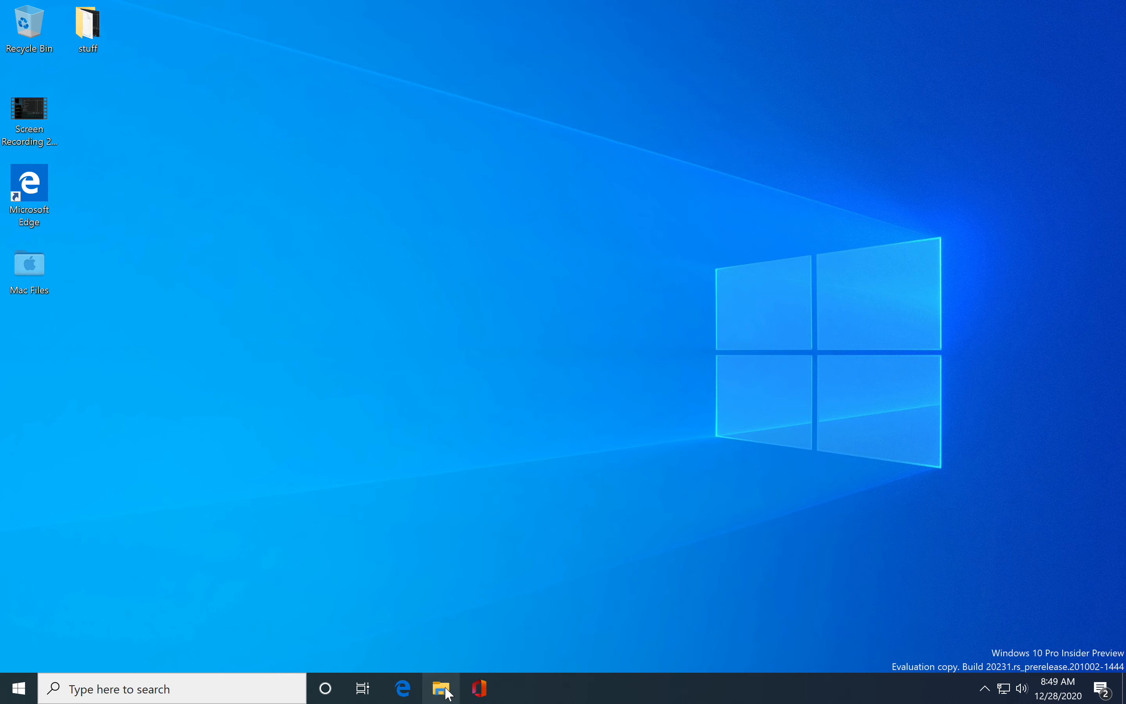
# - Show File Explorer's frequent folders in the Windows 10 VM, then switch back to macOS
pyautogui.click(442, 688)
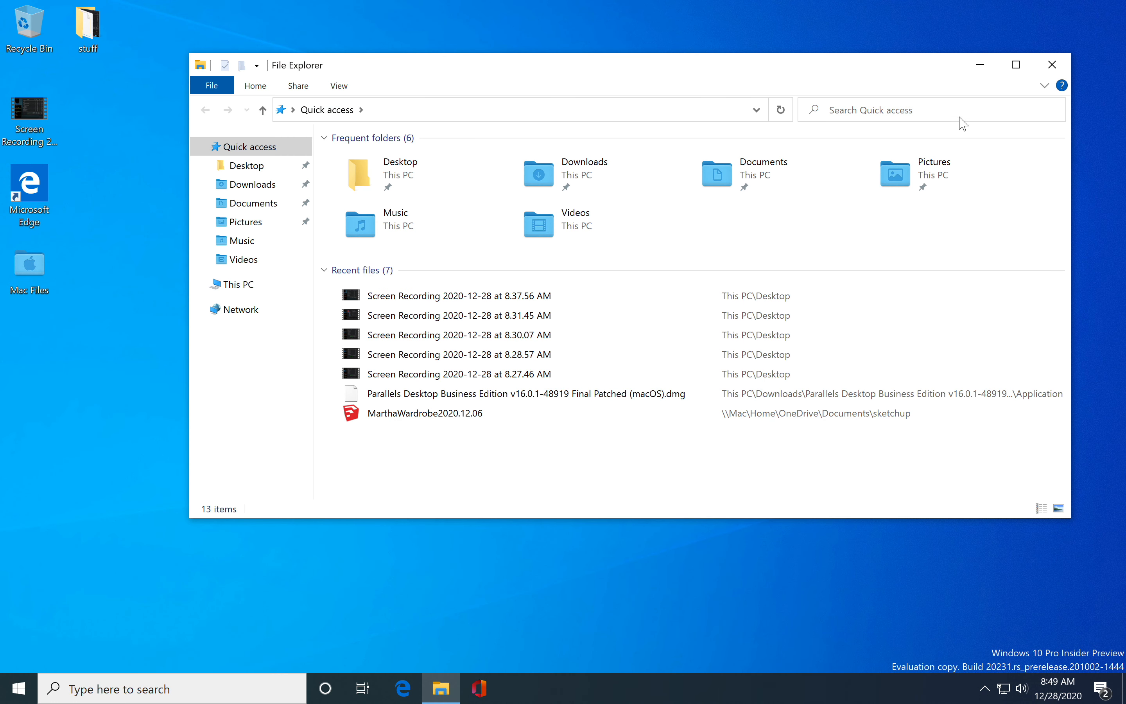
pyautogui.click(1052, 64)
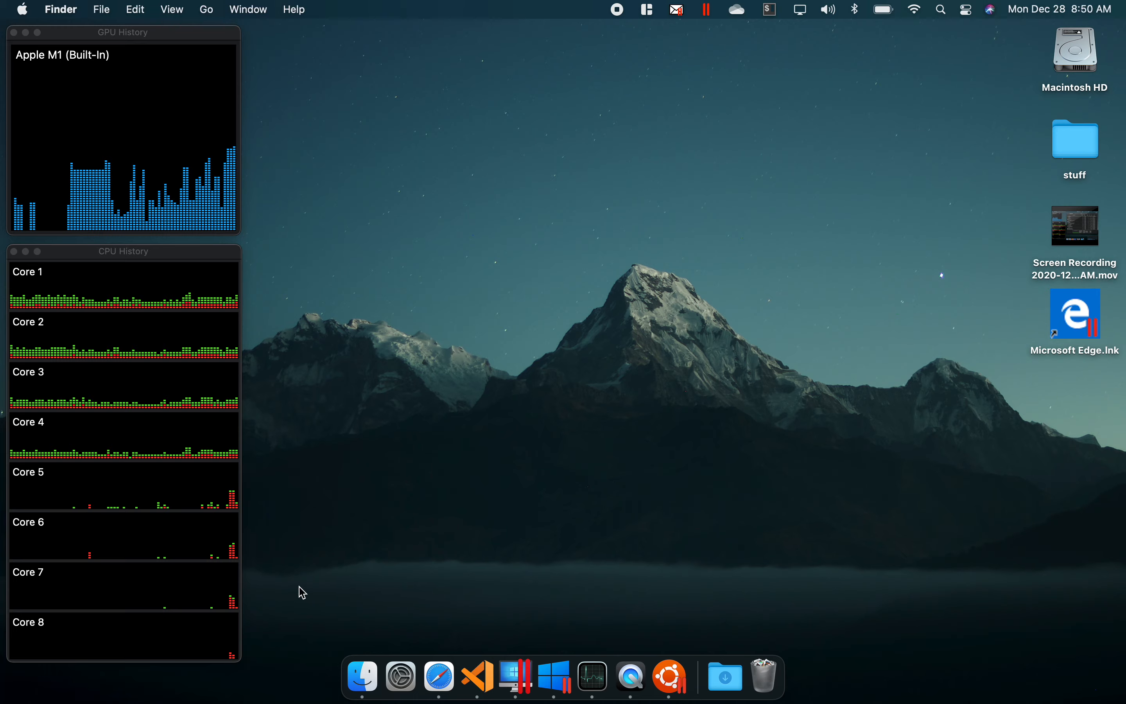
pyautogui.moveTo(537, 518)
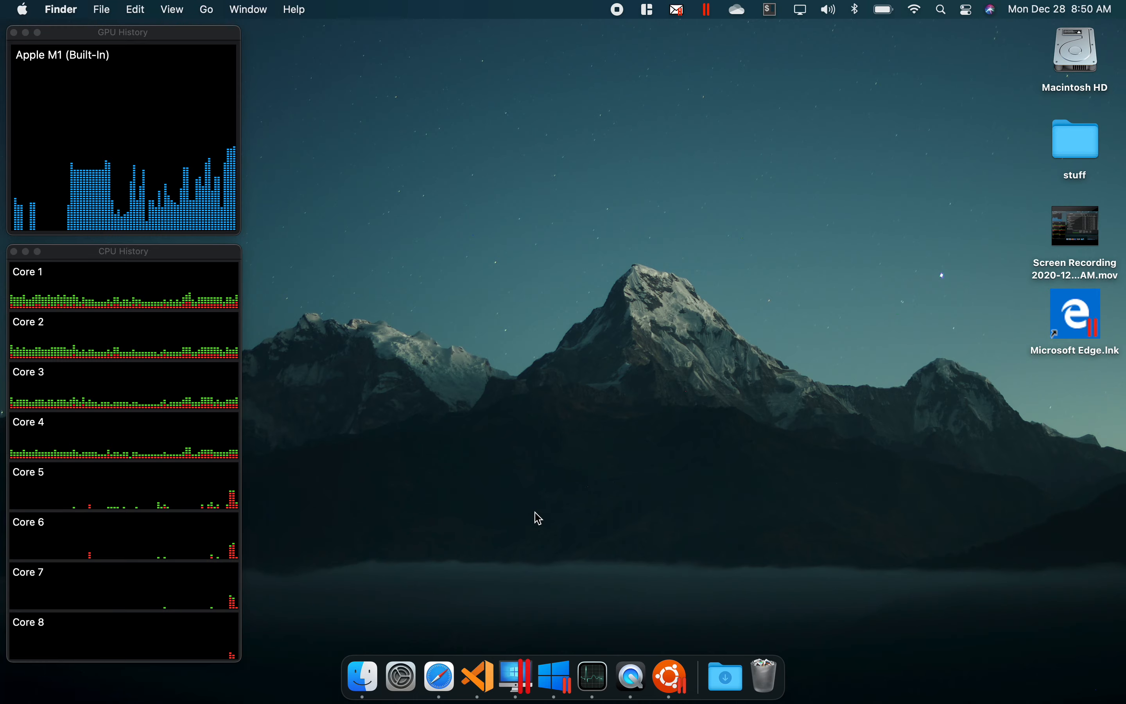
pyautogui.moveTo(493, 424)
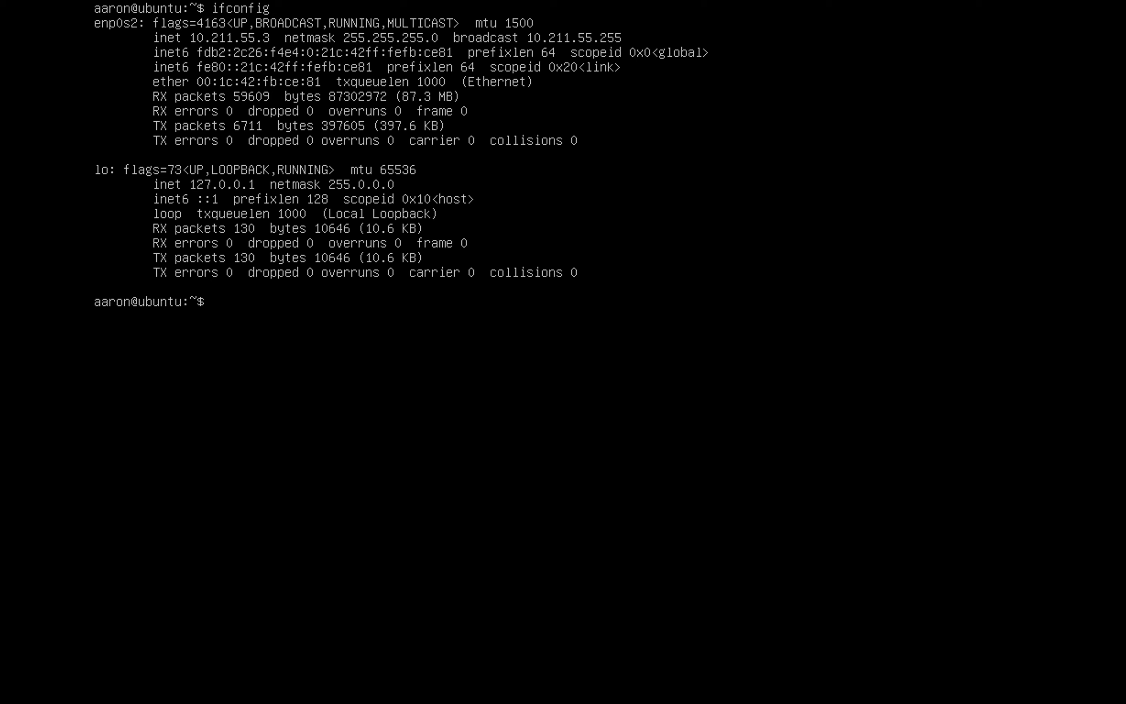
# - Start a sudo apt-get command at the Ubuntu Server prompt below the ifconfig output
pyautogui.write('apt-g')
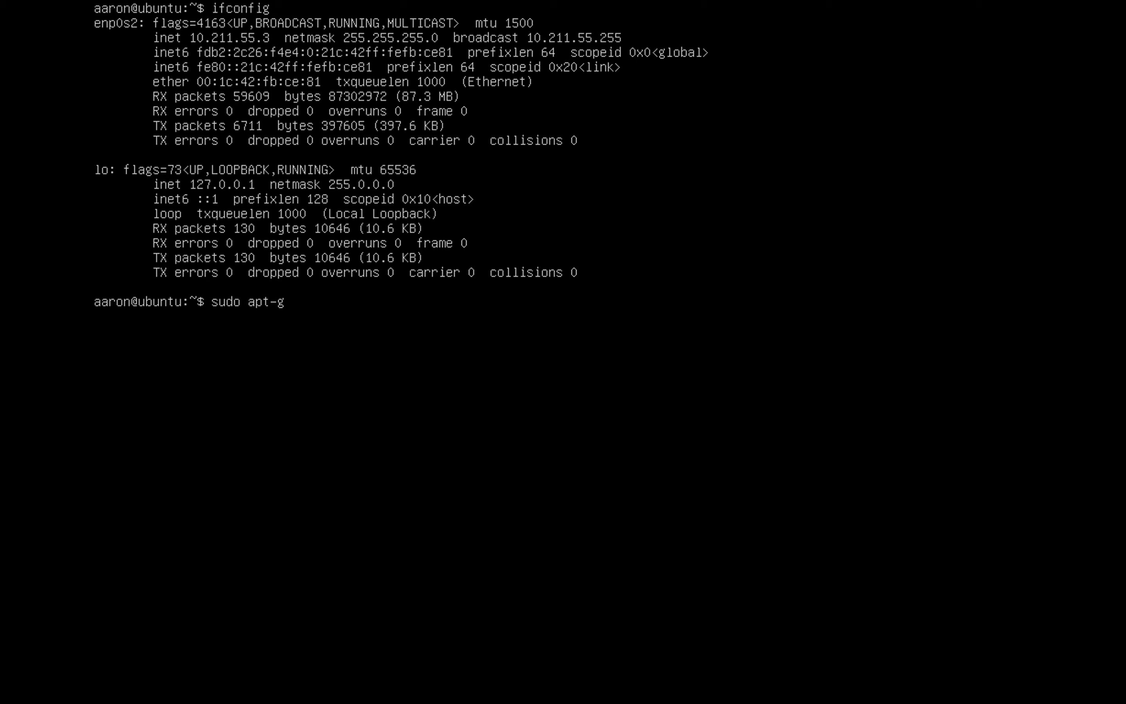
pyautogui.press('Return')
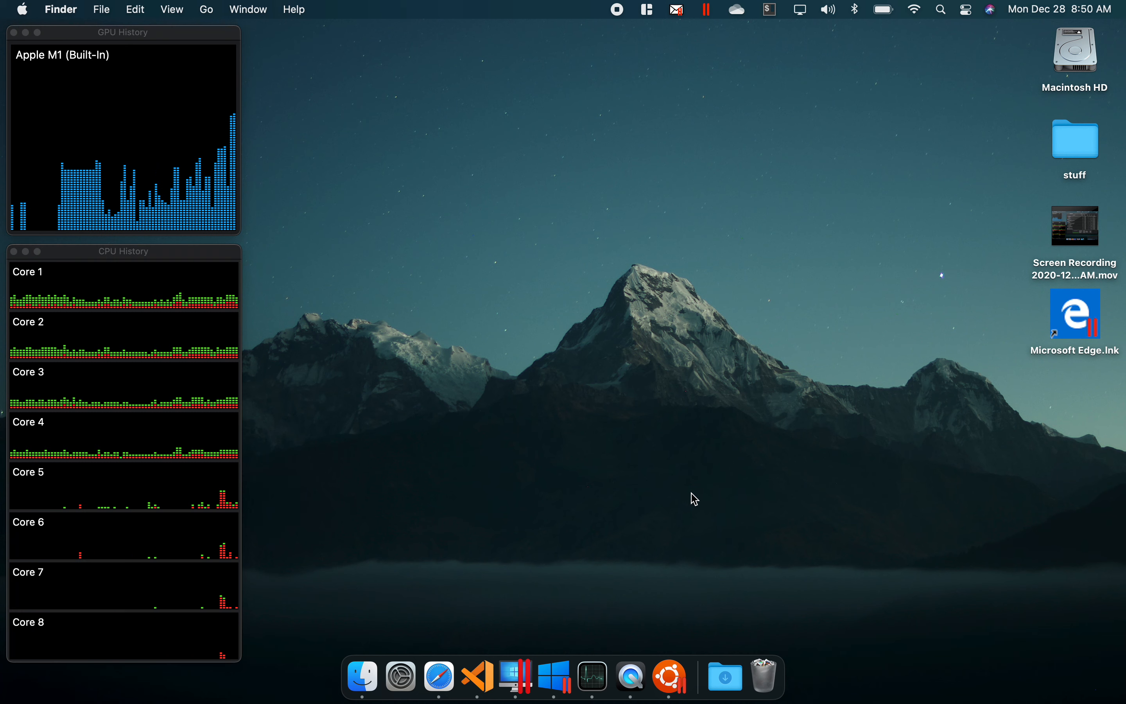
pyautogui.moveTo(697, 493)
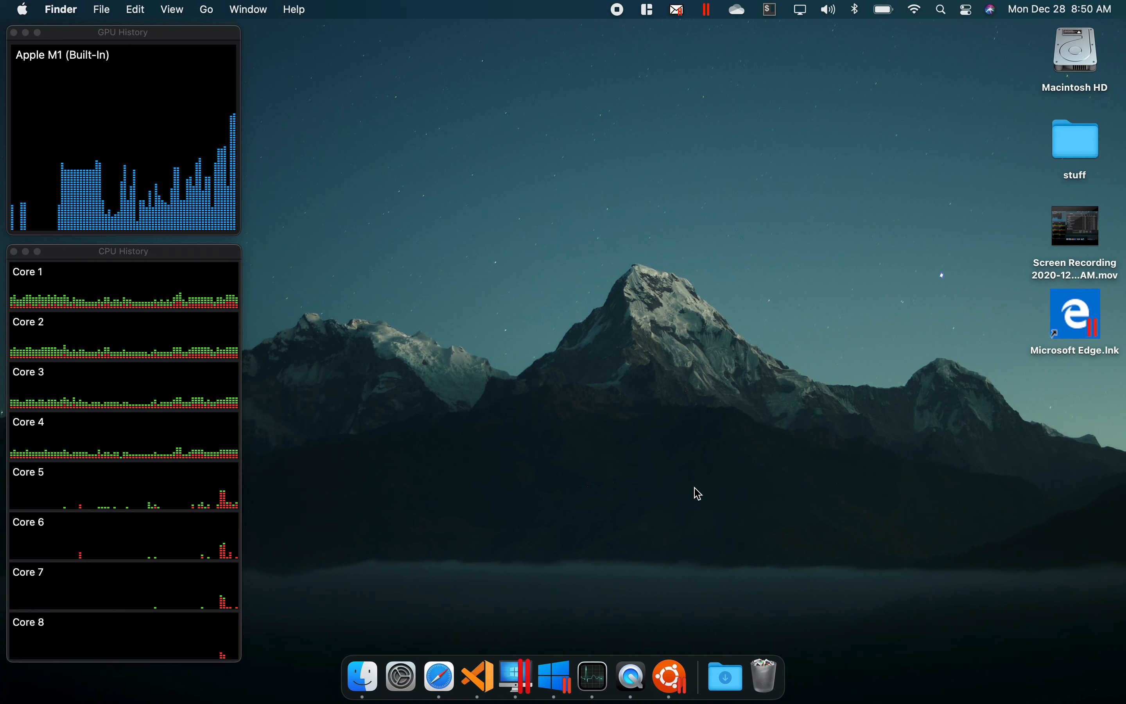
pyautogui.moveTo(681, 541)
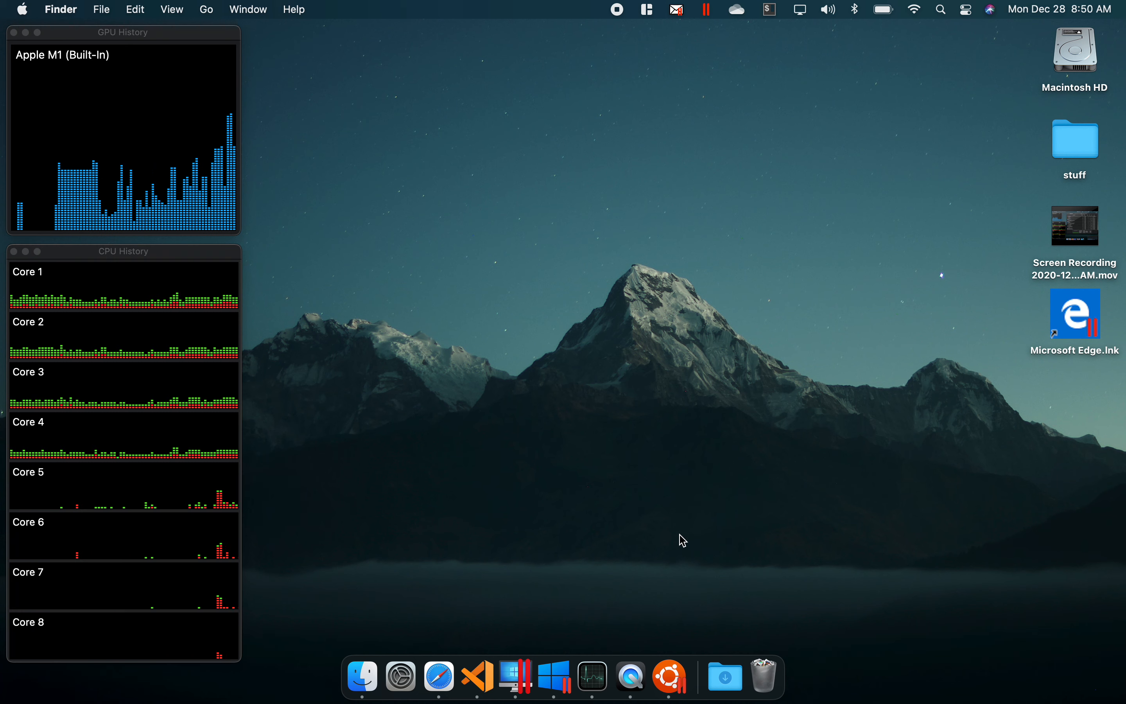
pyautogui.moveTo(706, 462)
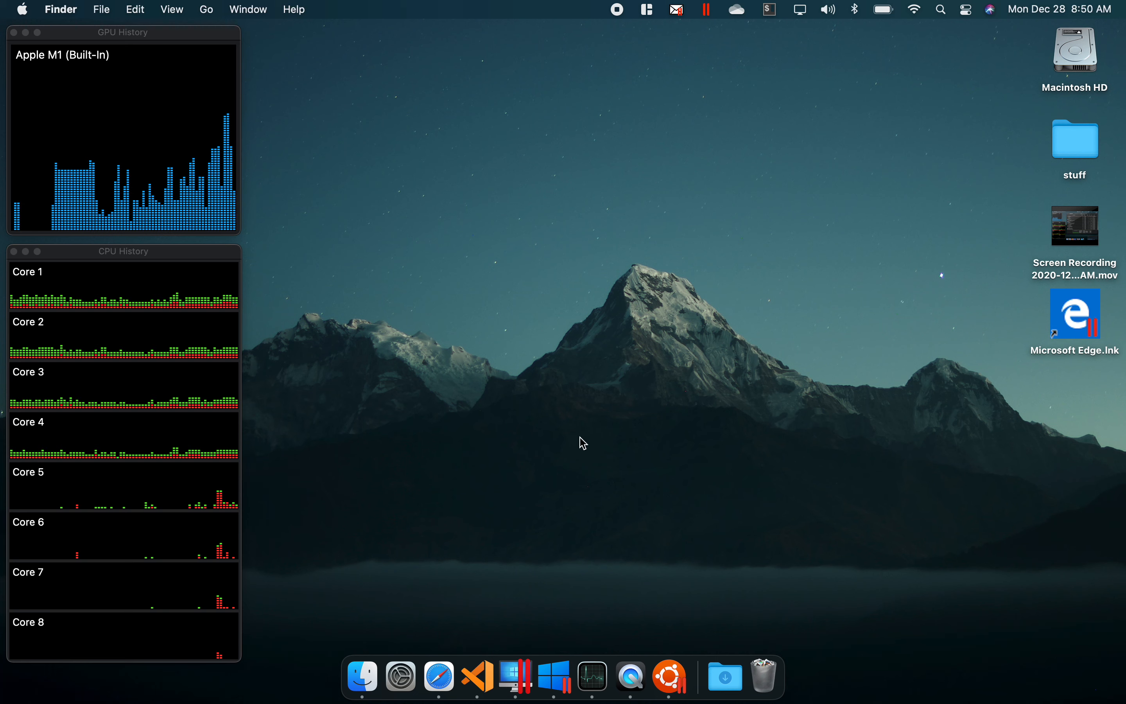
pyautogui.moveTo(588, 420)
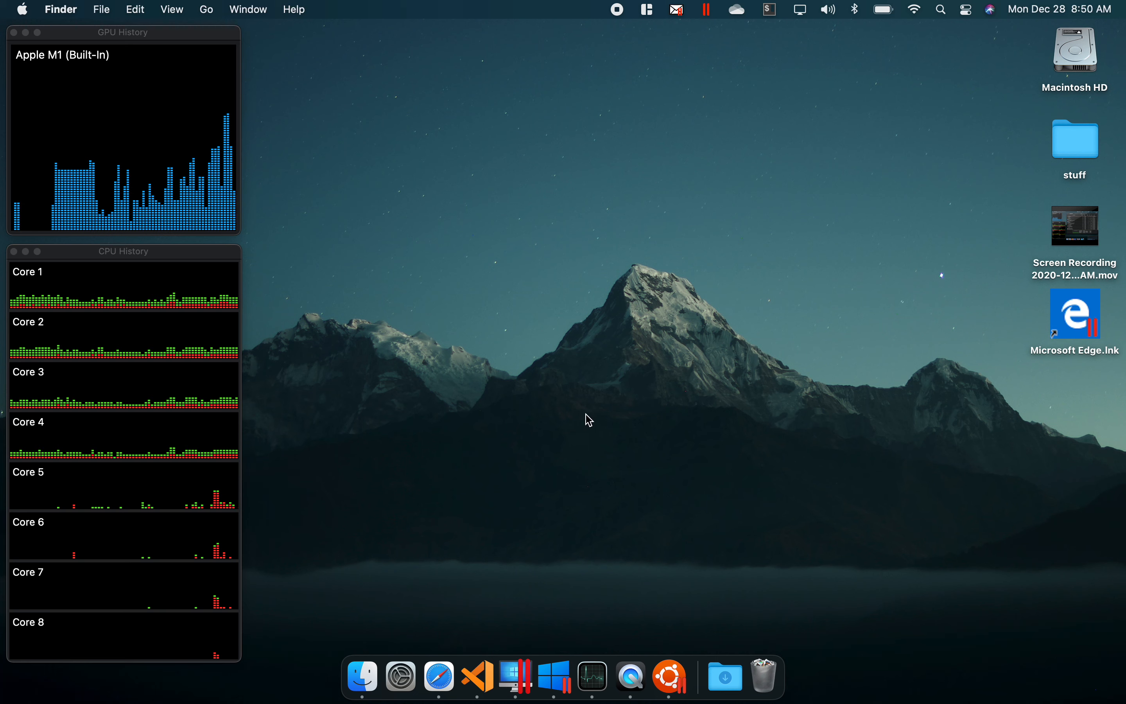